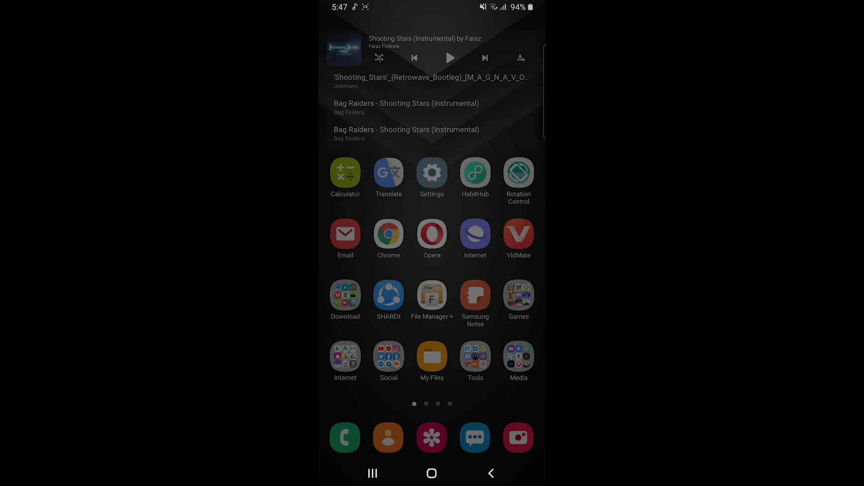
Step: Play Shooting Stars, view its Custom equaliser, then show the SoundAssistant Play Store listing
click(424, 42)
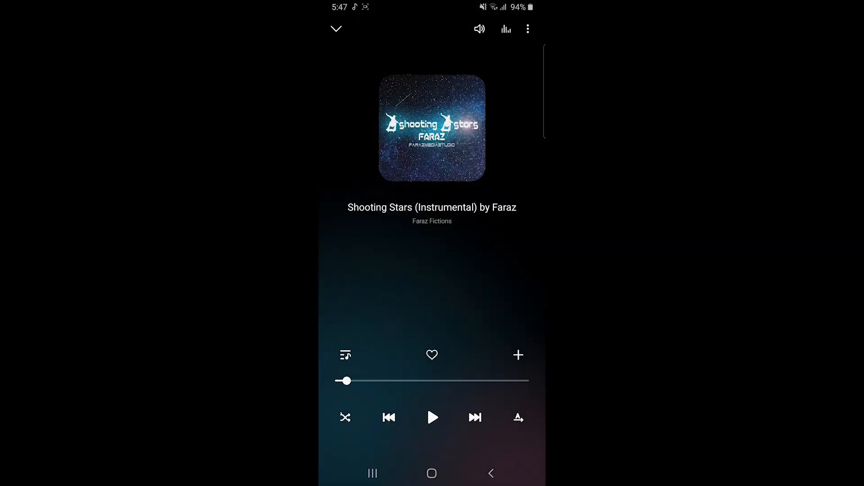
click(432, 417)
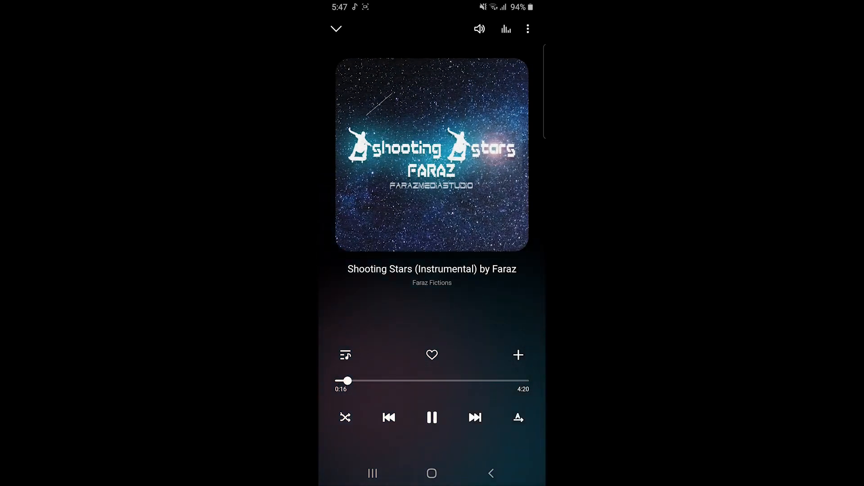
click(505, 29)
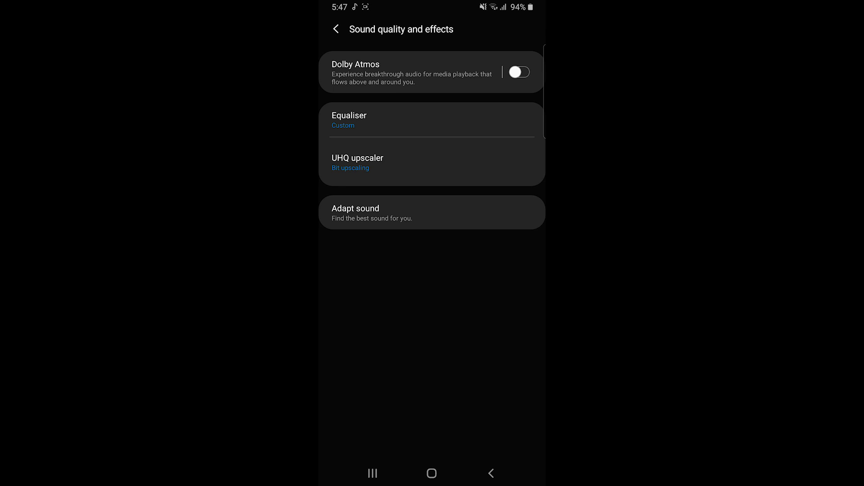
click(349, 120)
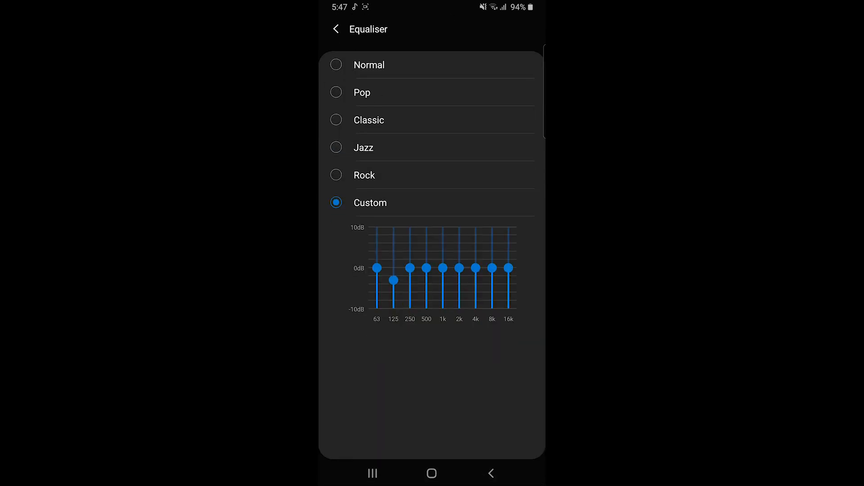
click(335, 29)
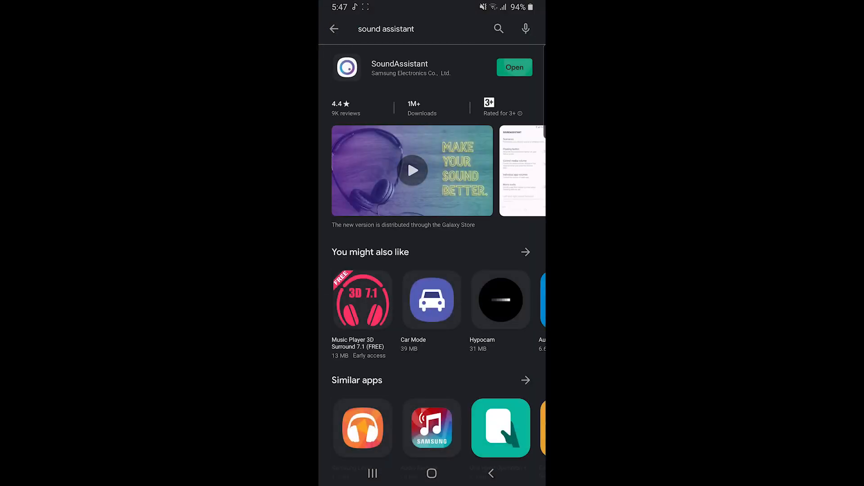
Step: Launch SoundAssistant, look through its settings, and return to the Samsung Music player
click(513, 67)
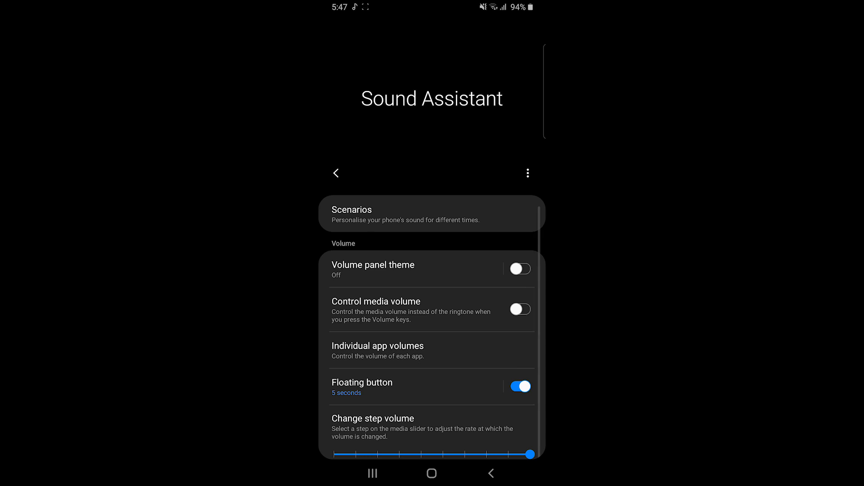
scroll(down, 3)
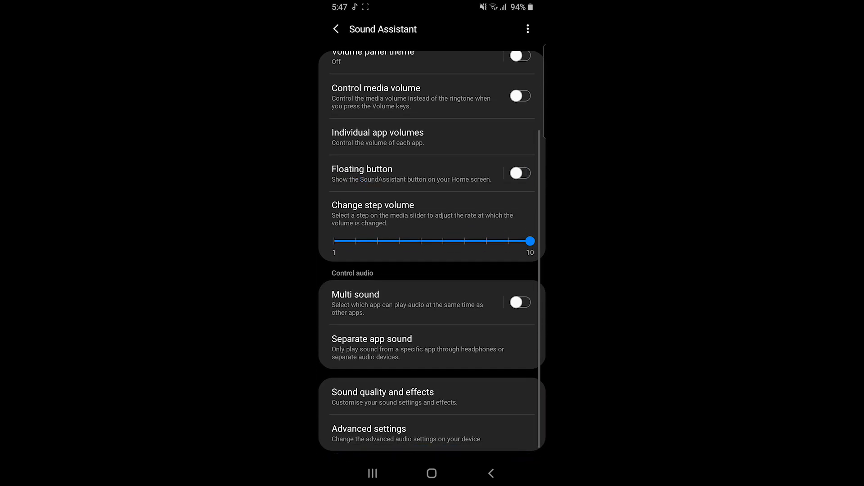
click(518, 173)
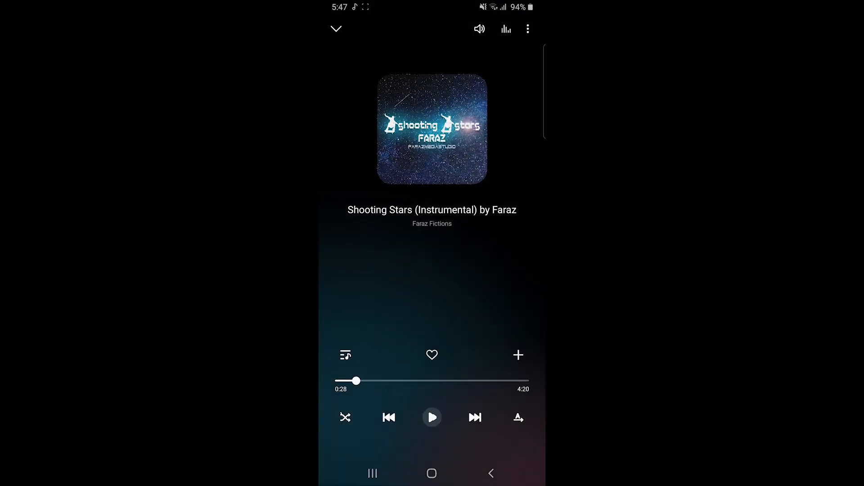
Step: Resume Shooting Stars, check Concert hall in the floating equaliser, then show the KX Music Player listing
click(432, 417)
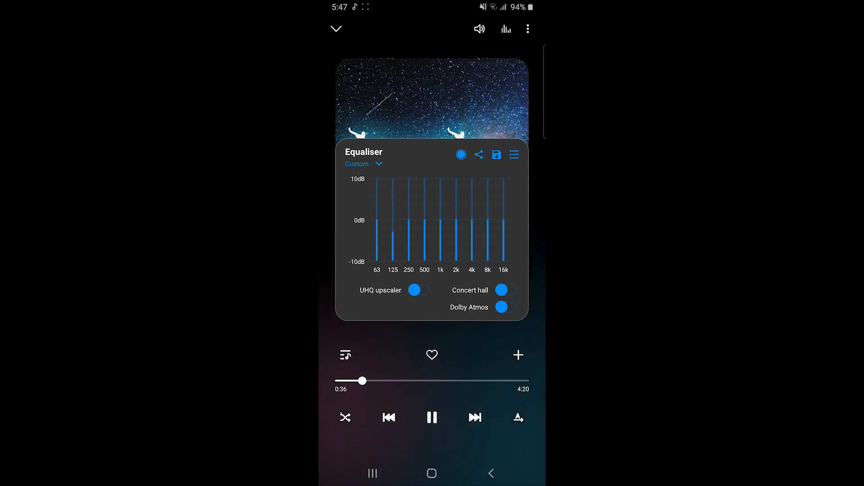
click(504, 289)
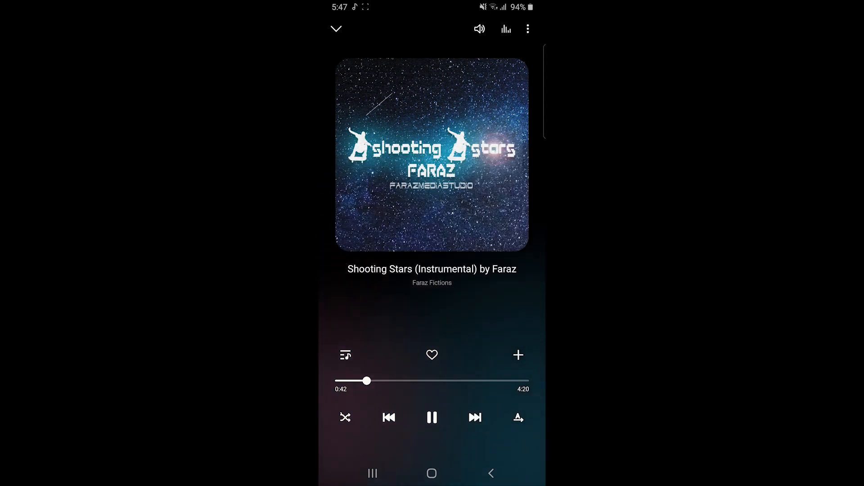
click(474, 418)
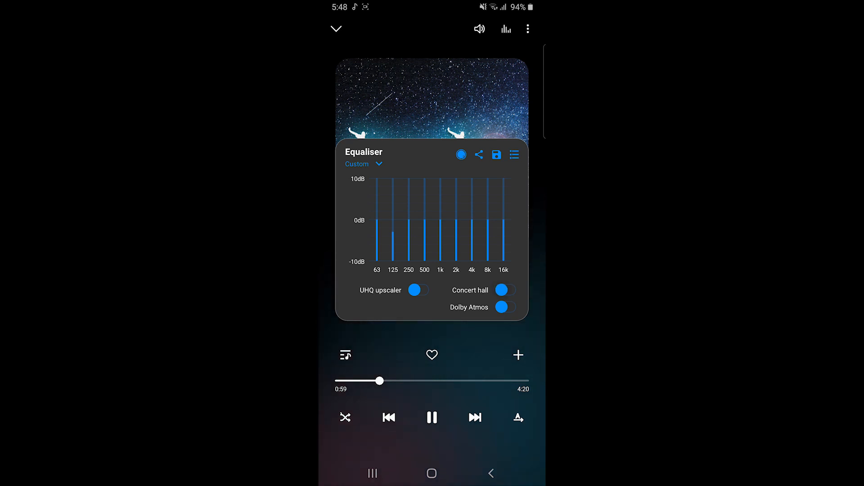
click(504, 290)
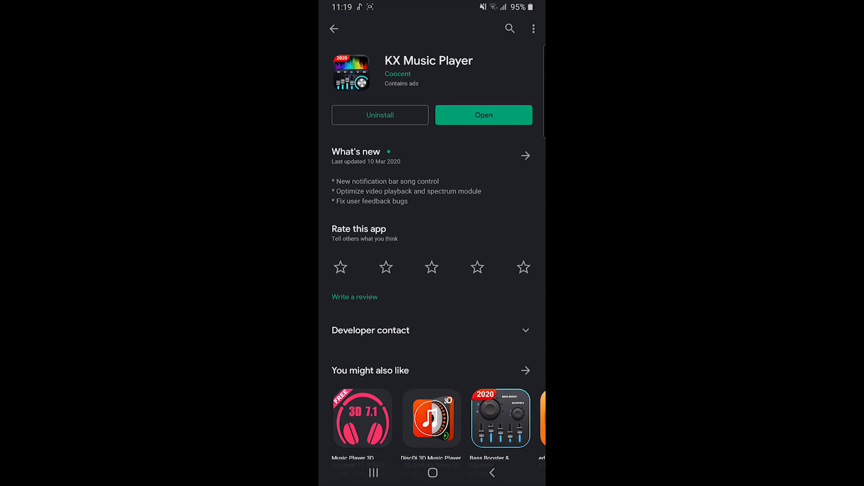
Step: Launch KX Music Player, play Shooting Stars, try the equalizer with L room and Plate effects, then switch it off
click(483, 115)
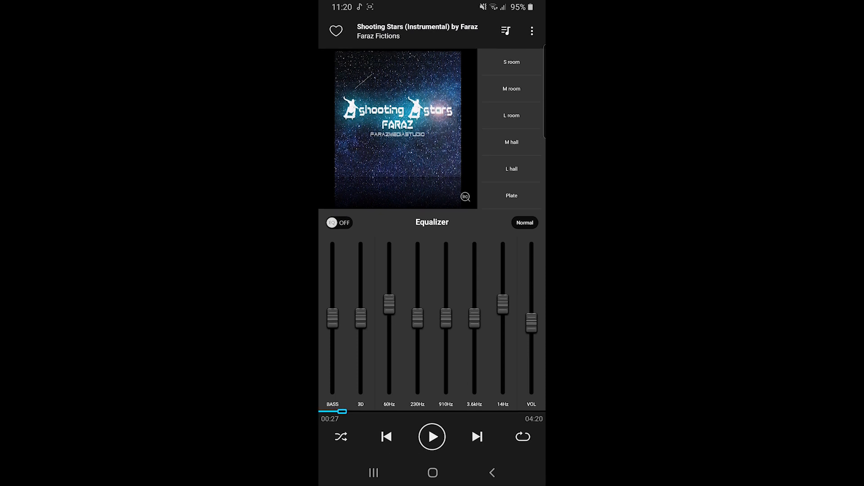
click(432, 437)
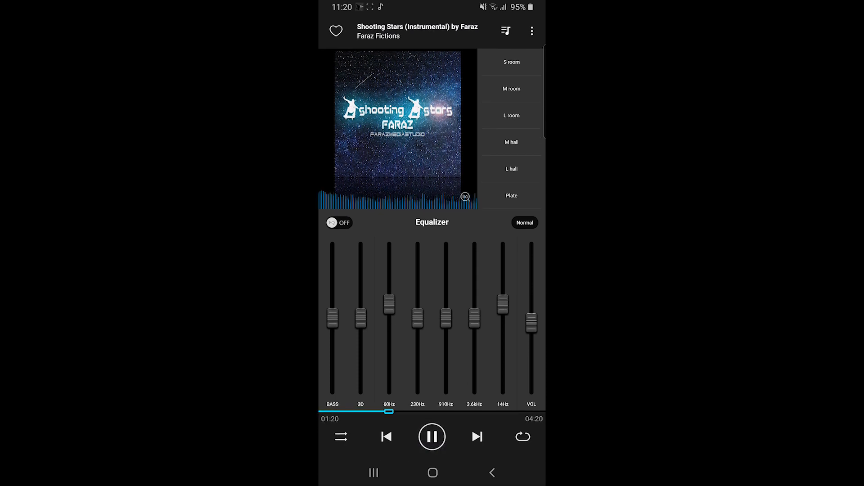
click(510, 196)
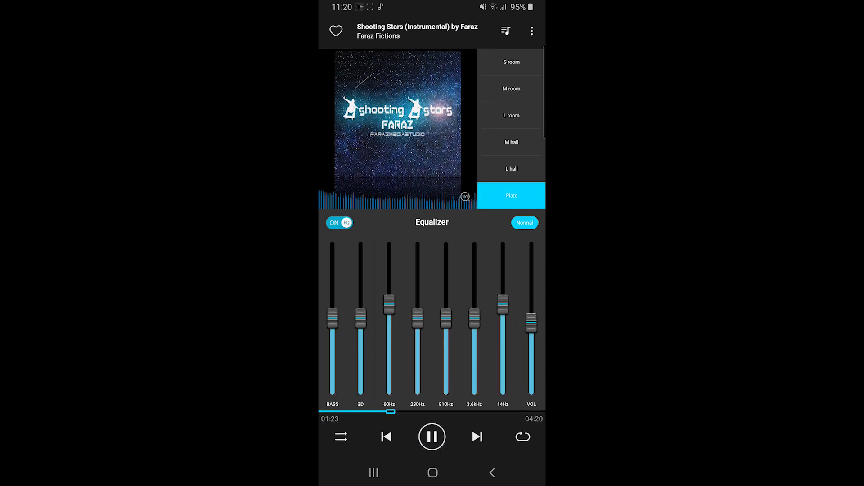
click(510, 115)
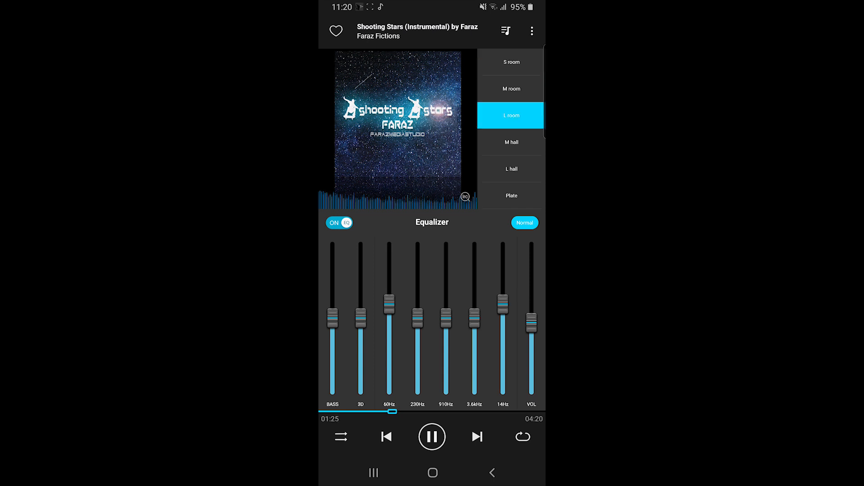
click(510, 195)
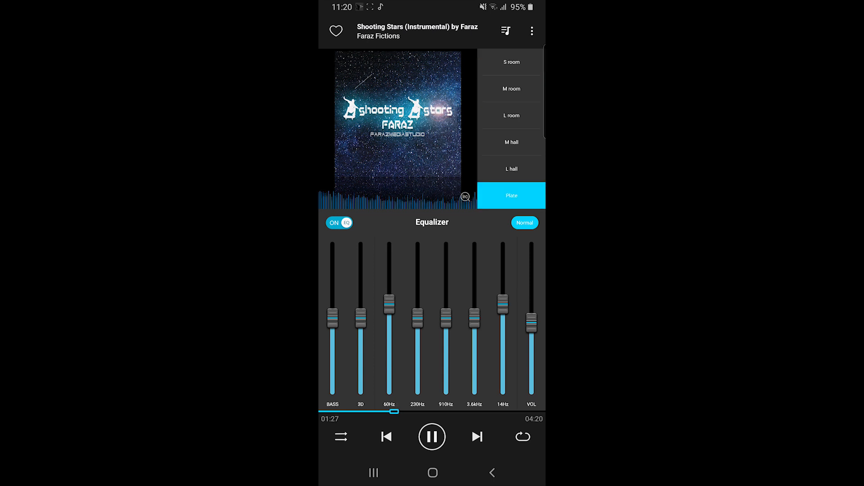
click(338, 223)
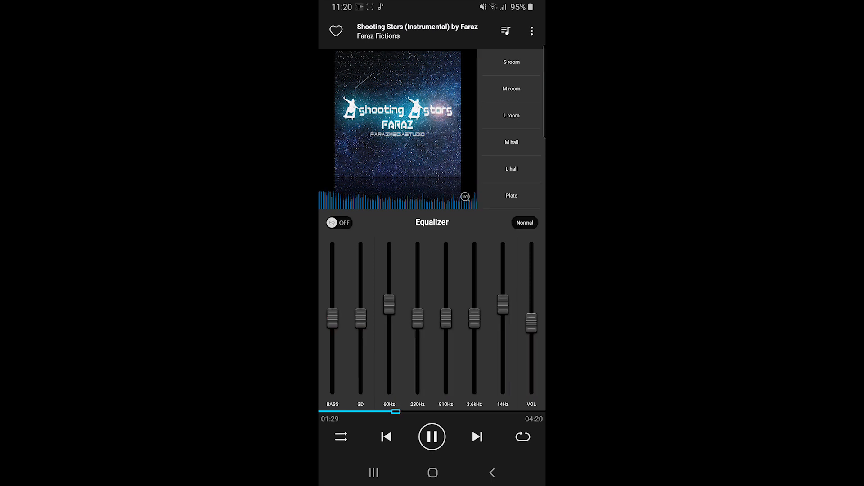
click(432, 436)
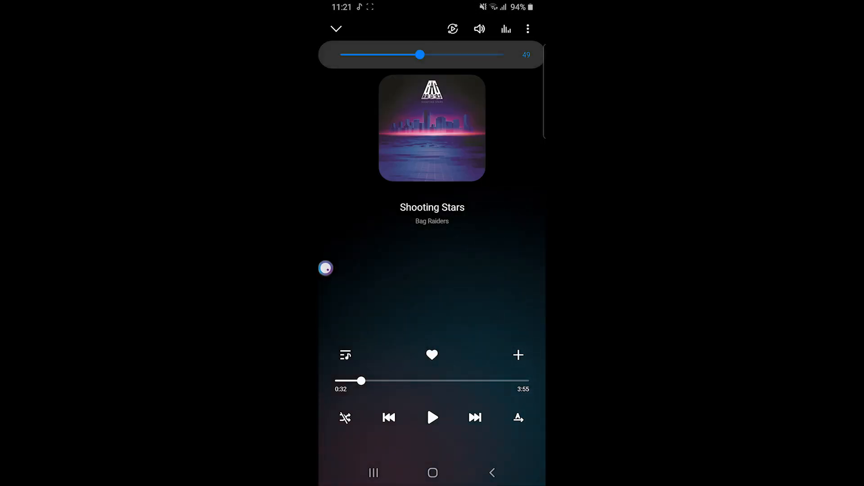
Step: Play the Bag Raiders Shooting Stars instrumental and show the Stellio Play Store listing
click(505, 29)
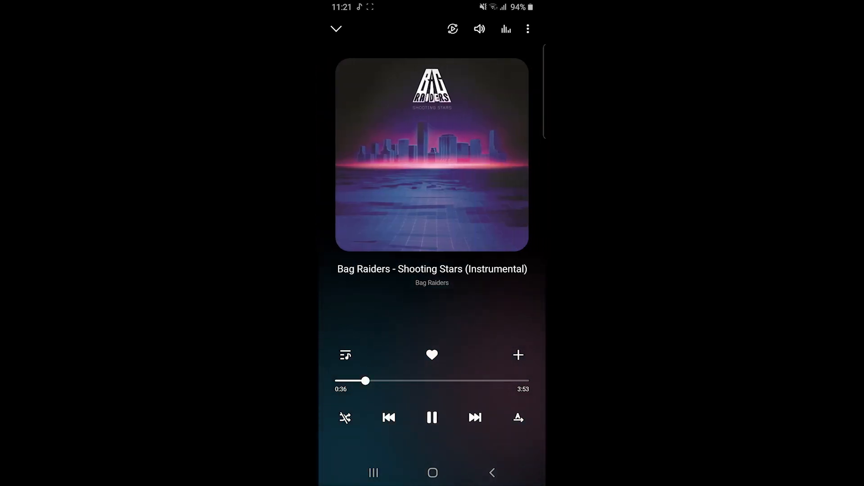
click(474, 417)
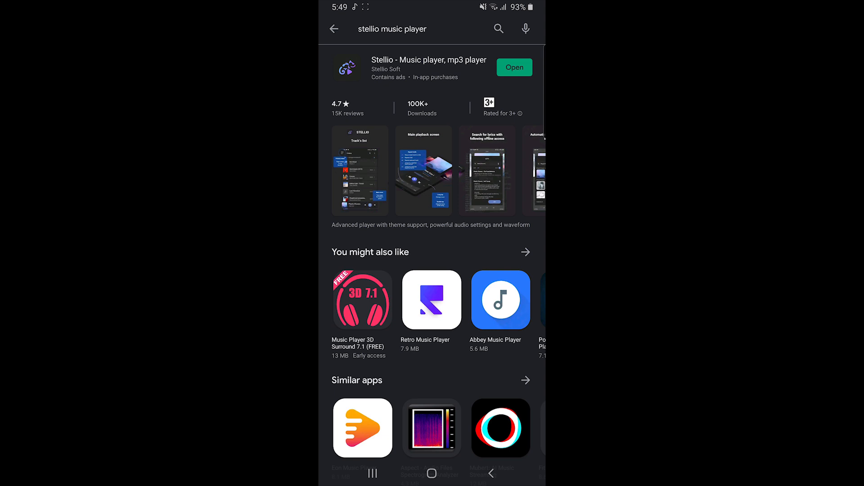
Step: Launch Stellio, switch on the Concert hall effect for Shooting Stars, and go to its settings
click(514, 67)
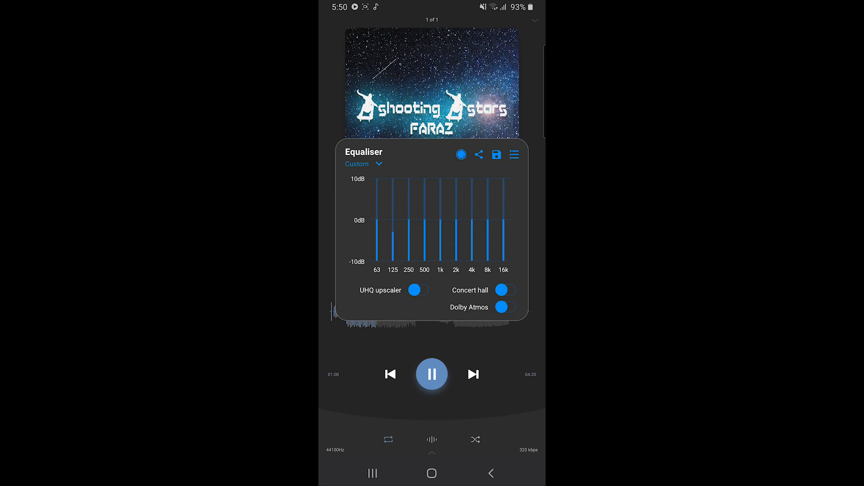
click(504, 290)
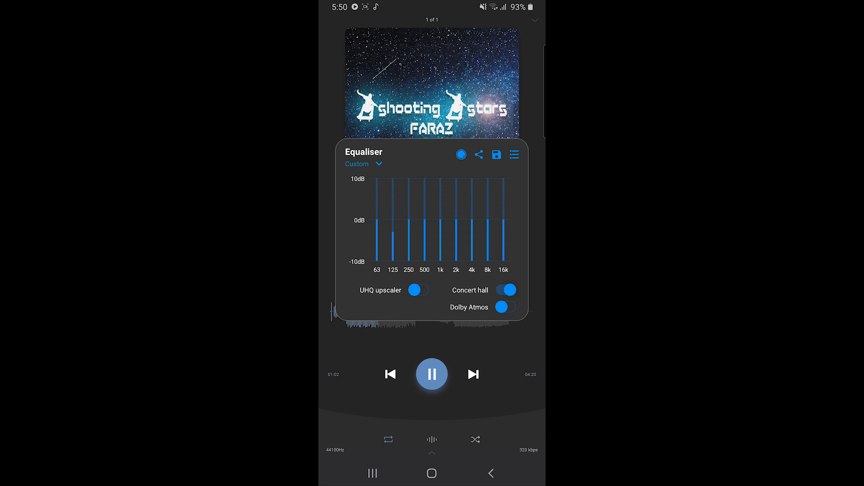
click(504, 290)
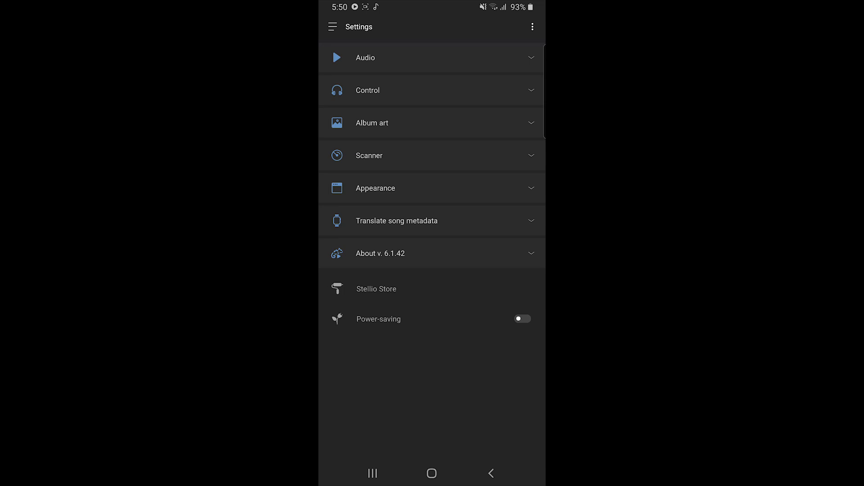
Step: In Stellio's Audio settings, change the audio output from OpenSL to Audio Track (System)
click(432, 57)
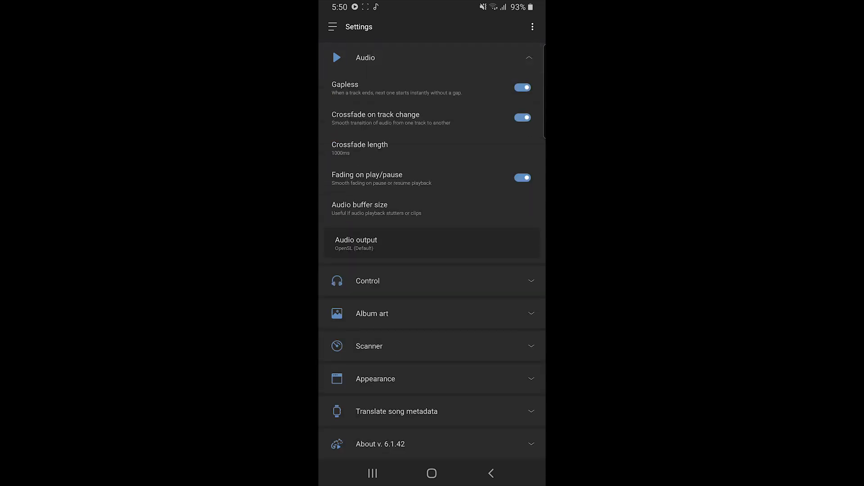
click(356, 243)
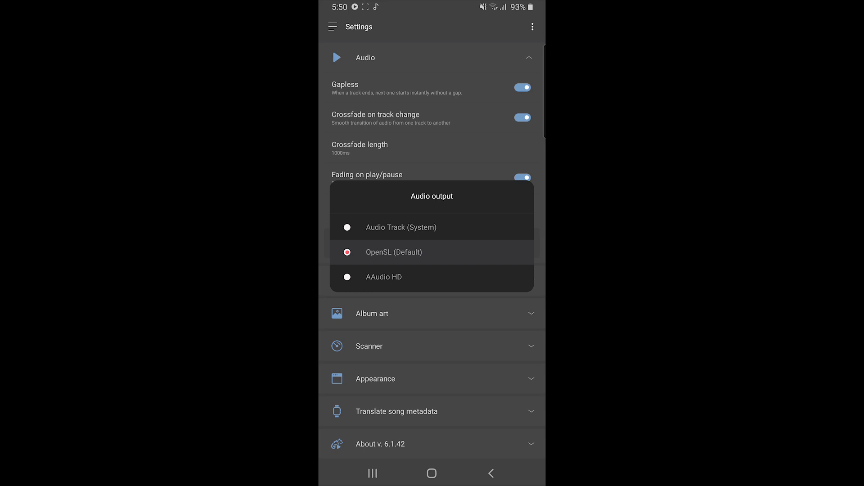
click(401, 227)
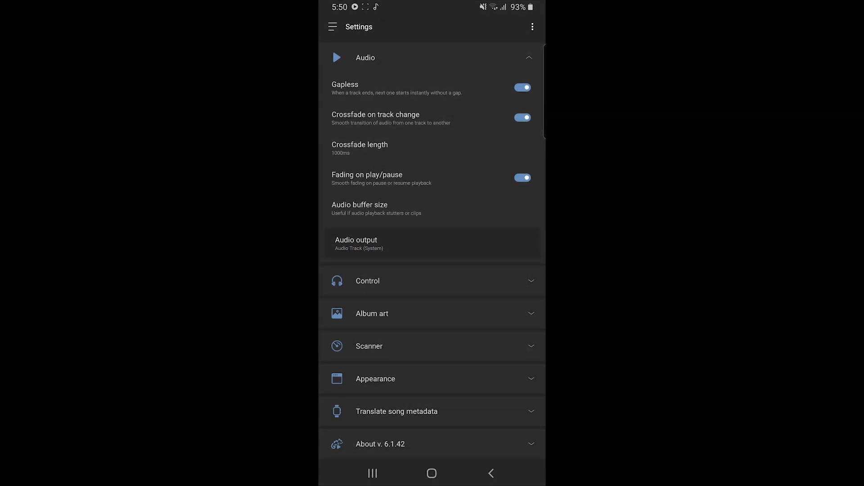